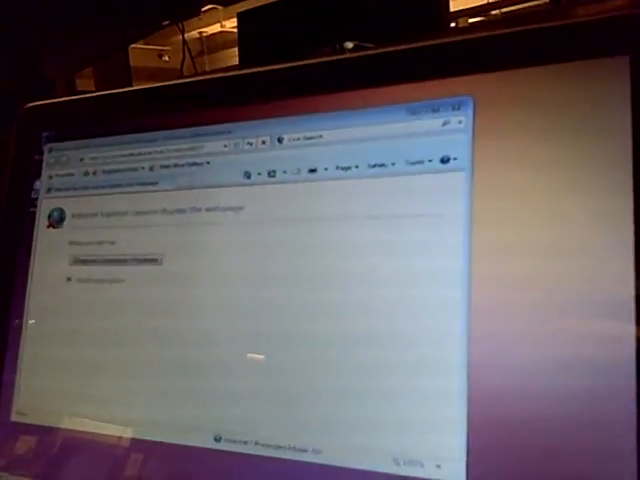
- Bring up the Windows Start menu from the taskbar while the error page remains
{"action": "left_click", "coordinate": [30, 470]}
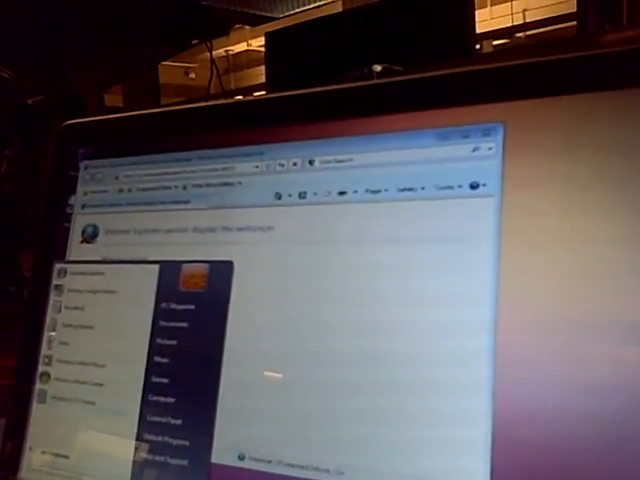